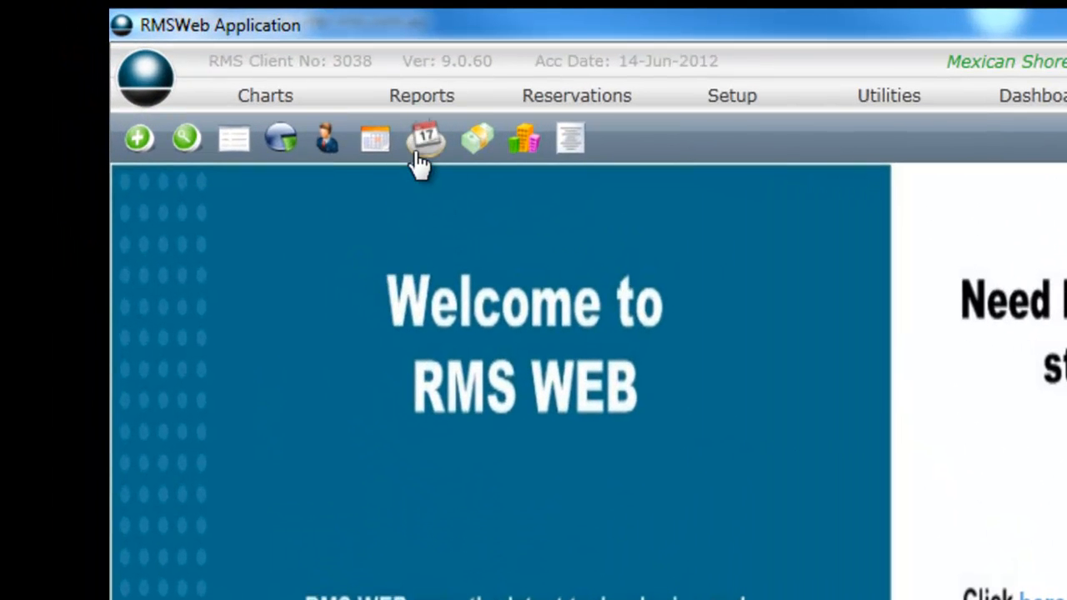
mouse_move(427, 140)
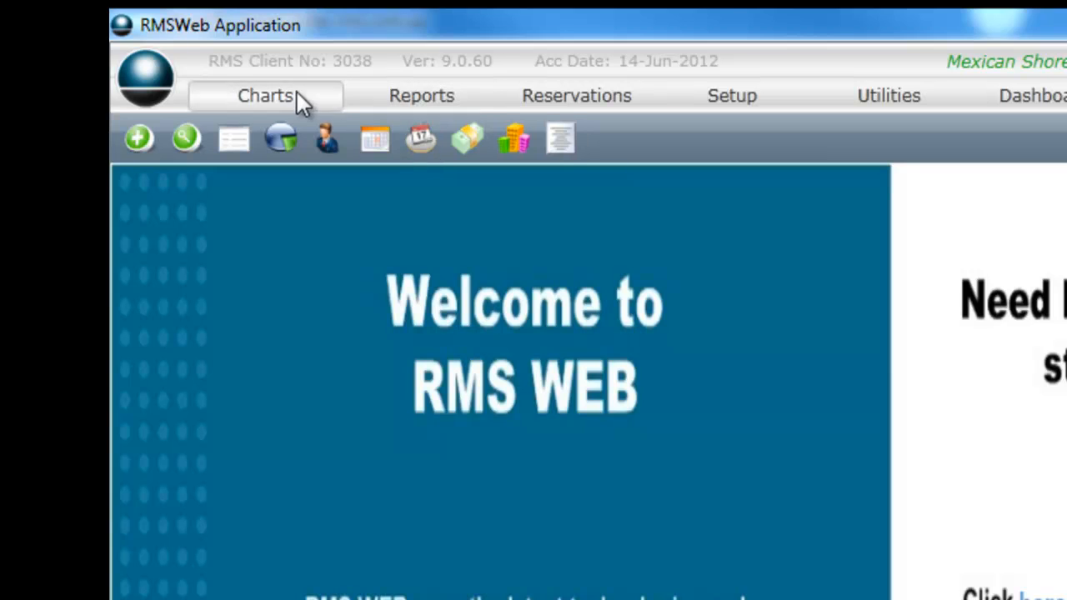
Open the Rate/Availability Chart from the Charts menu.
click(264, 95)
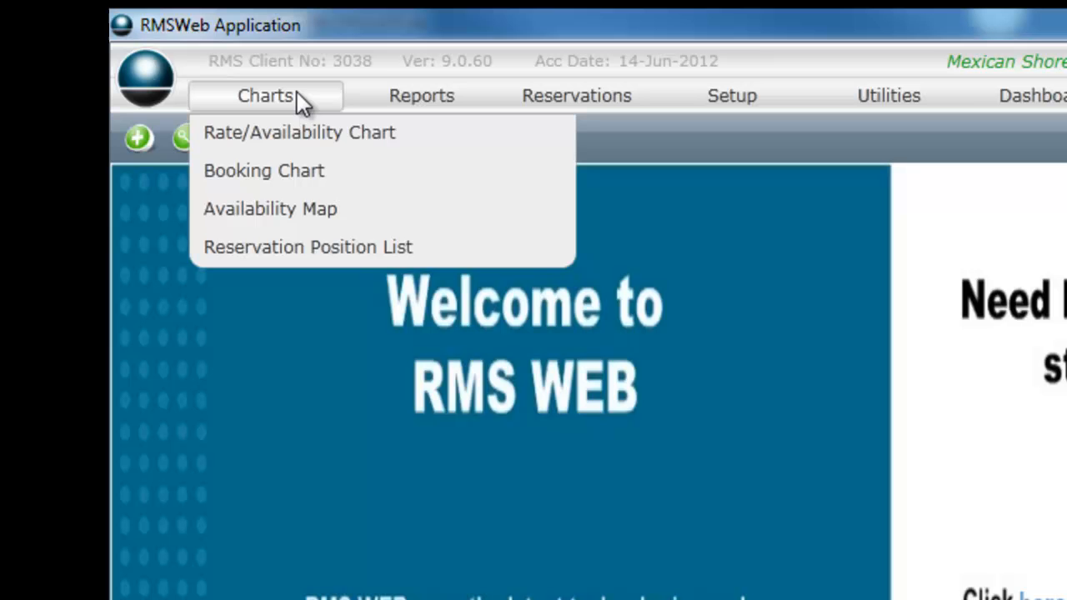
mouse_move(300, 131)
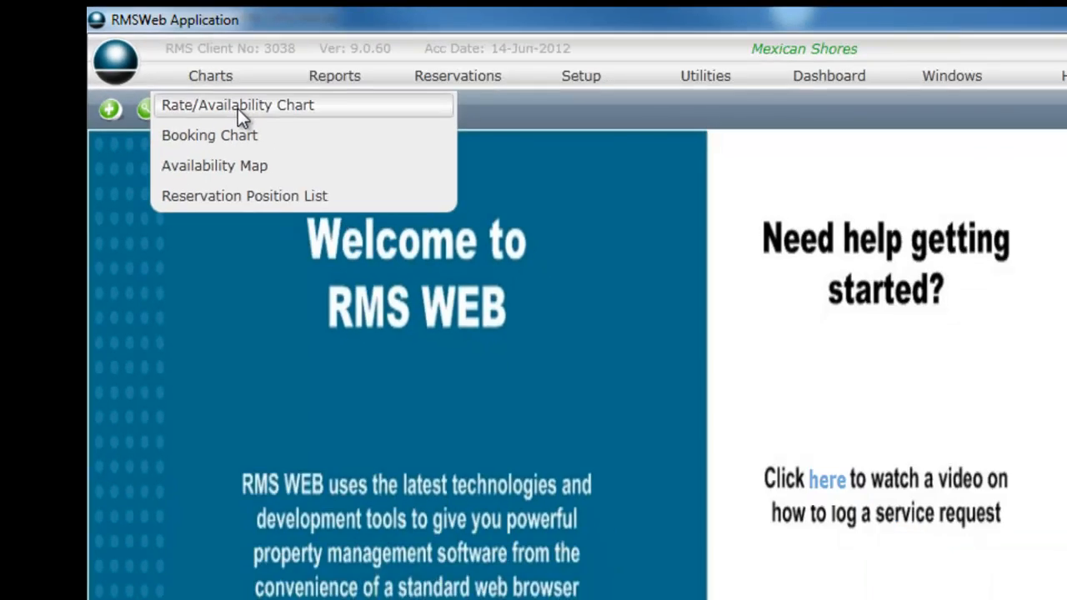
click(238, 104)
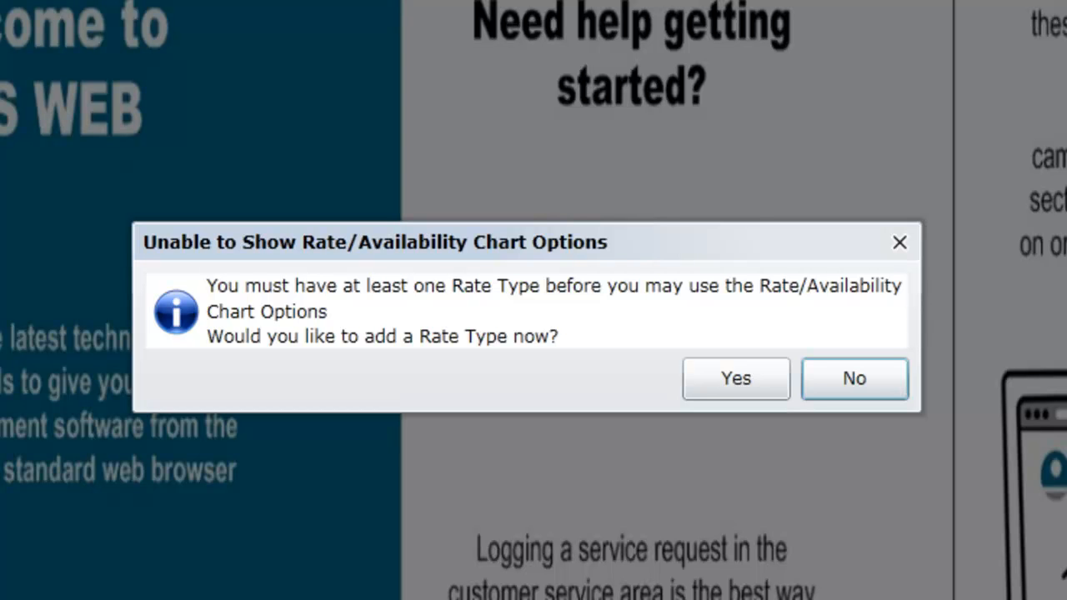
Answer Yes to the prompt to add a rate type first.
click(735, 379)
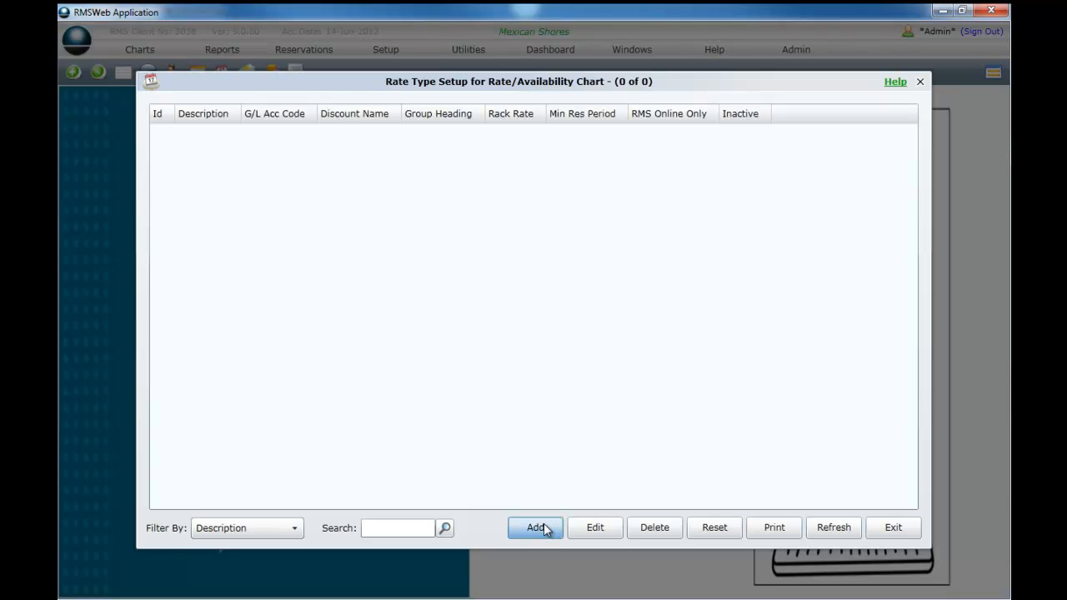
Add a new rate type and enter 'Rack Rate' as its name.
click(534, 527)
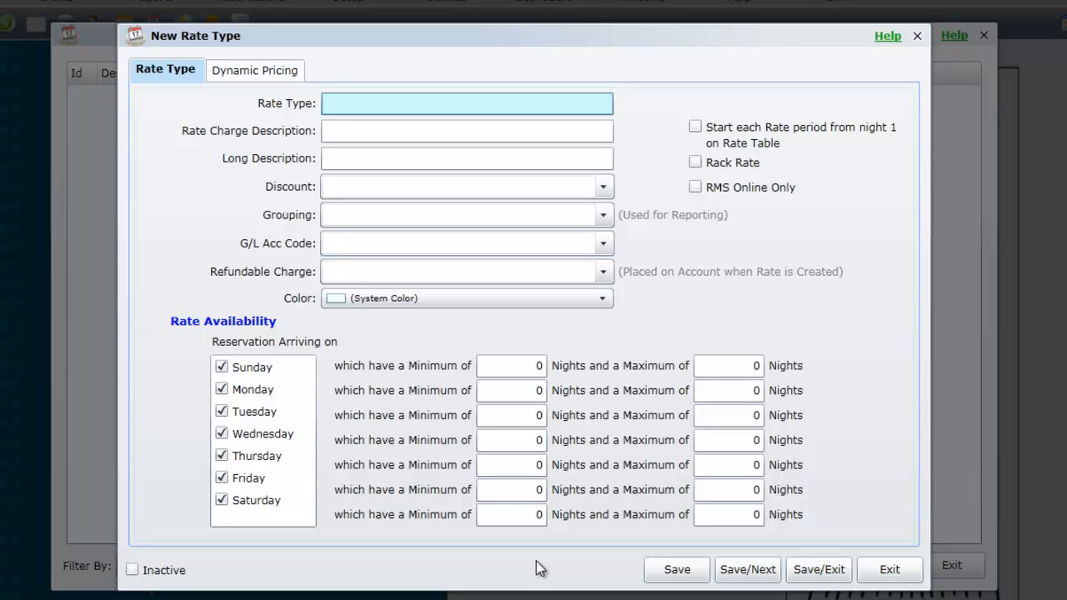
text(Rack R)
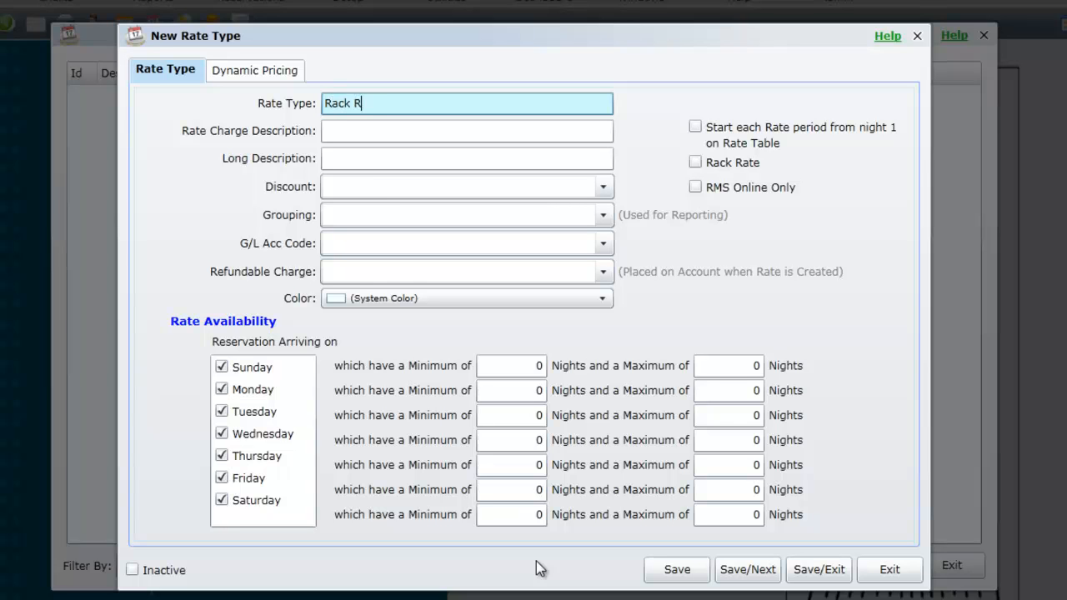
key(Tab)
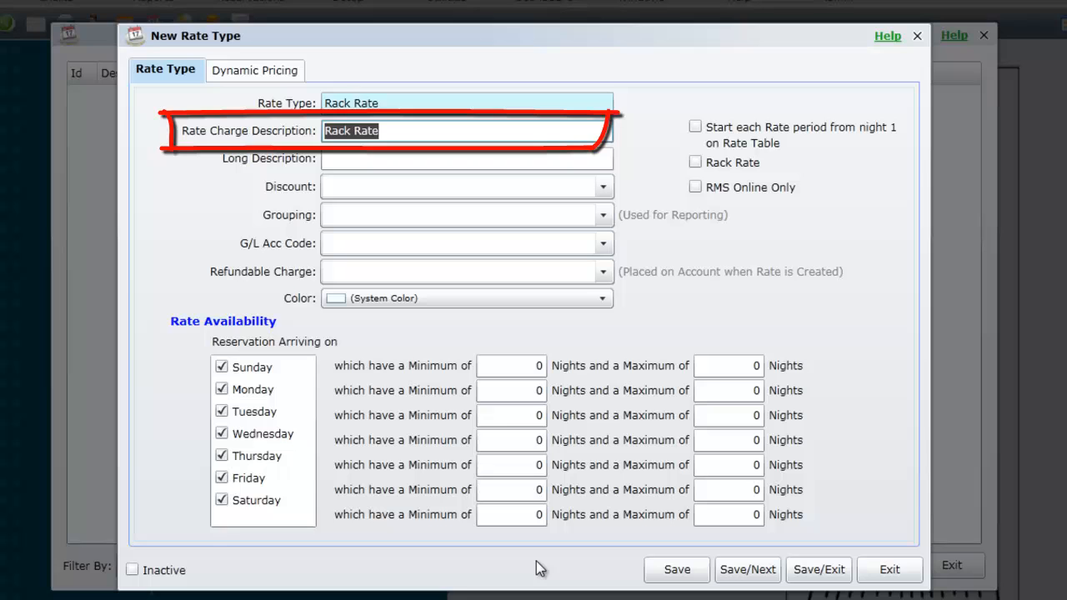
Enter 'Accommodation' as the Rate Charge Description.
text(A)
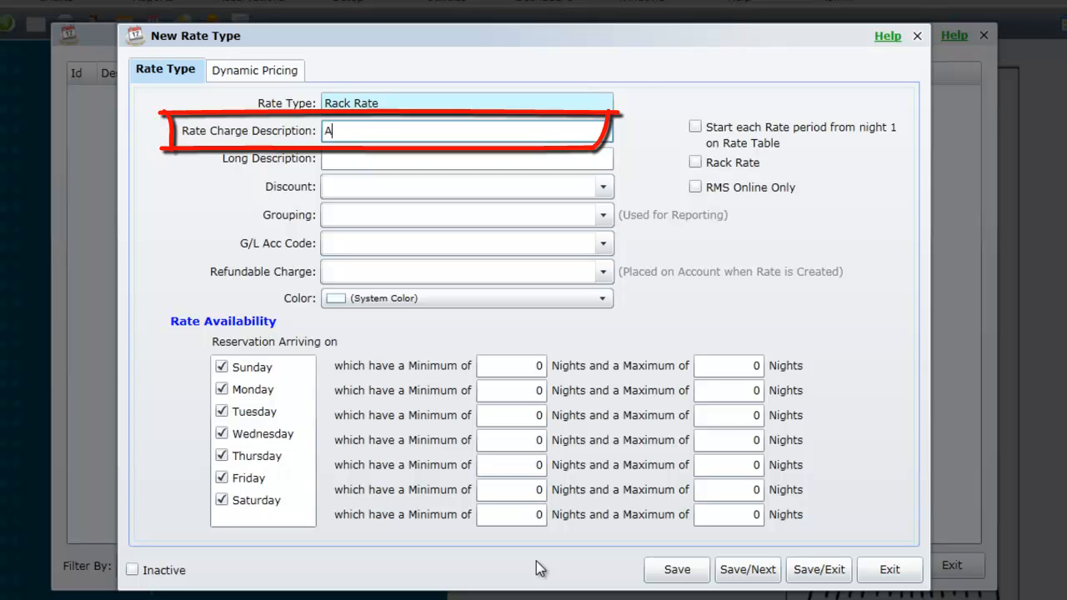
text(ccommodati)
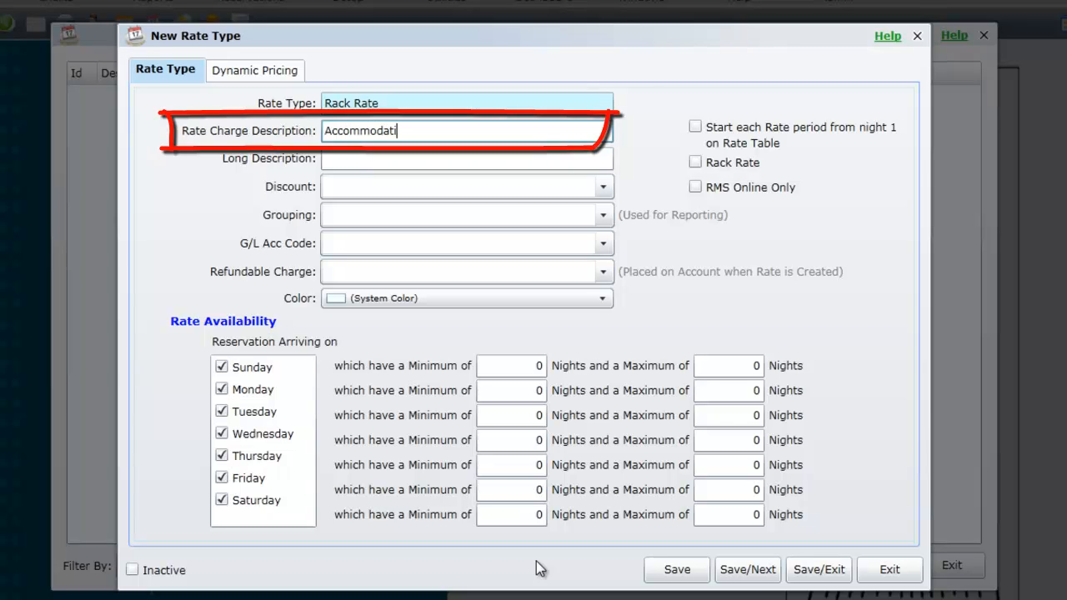
text(on)
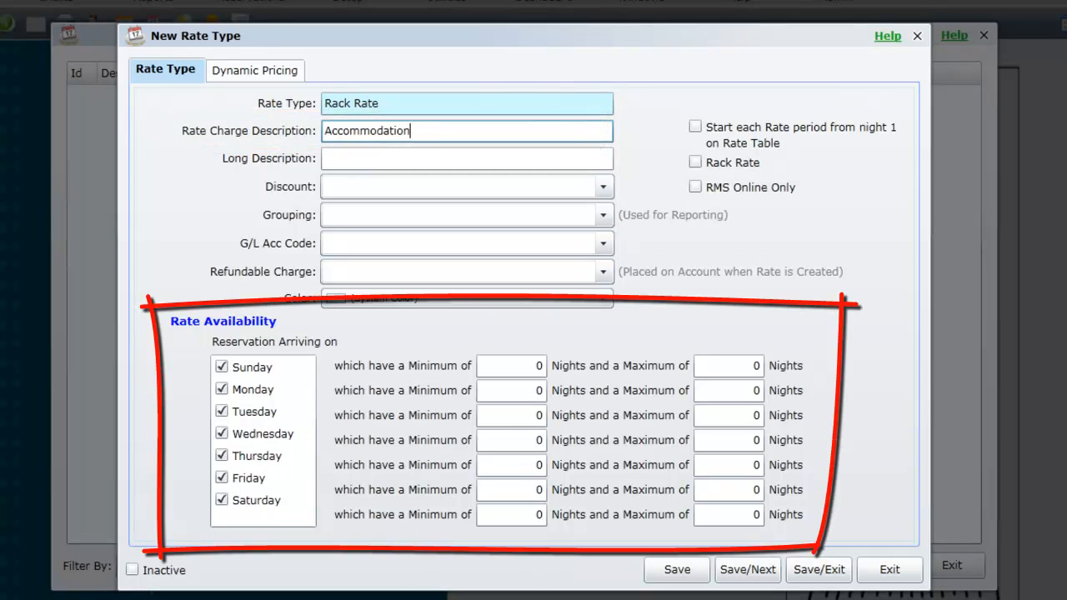
mouse_move(362, 386)
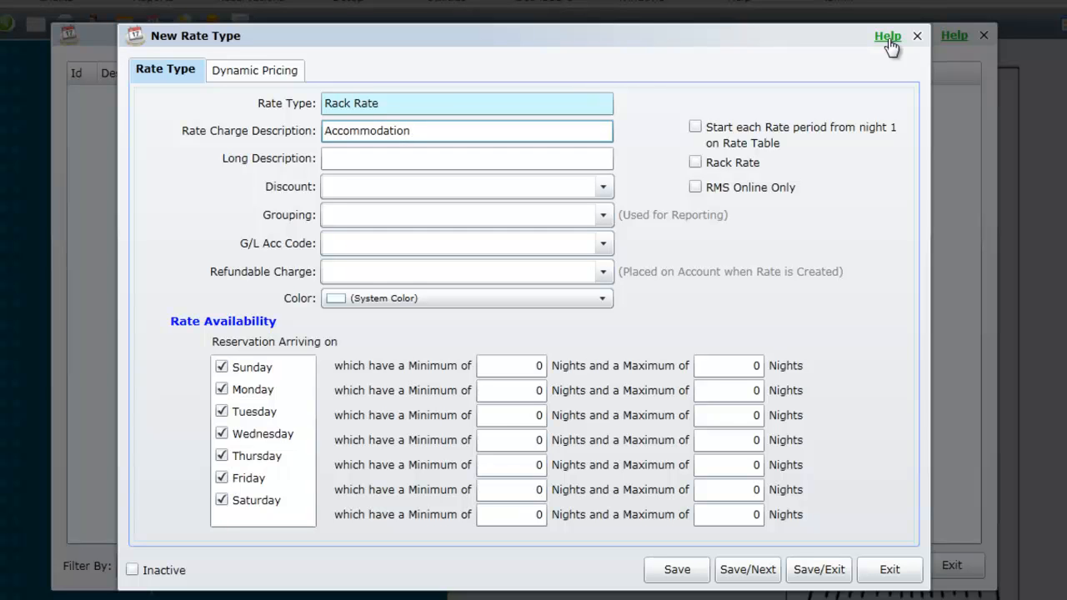
Save the Rack Rate type and close the New Rate Type form.
click(466, 130)
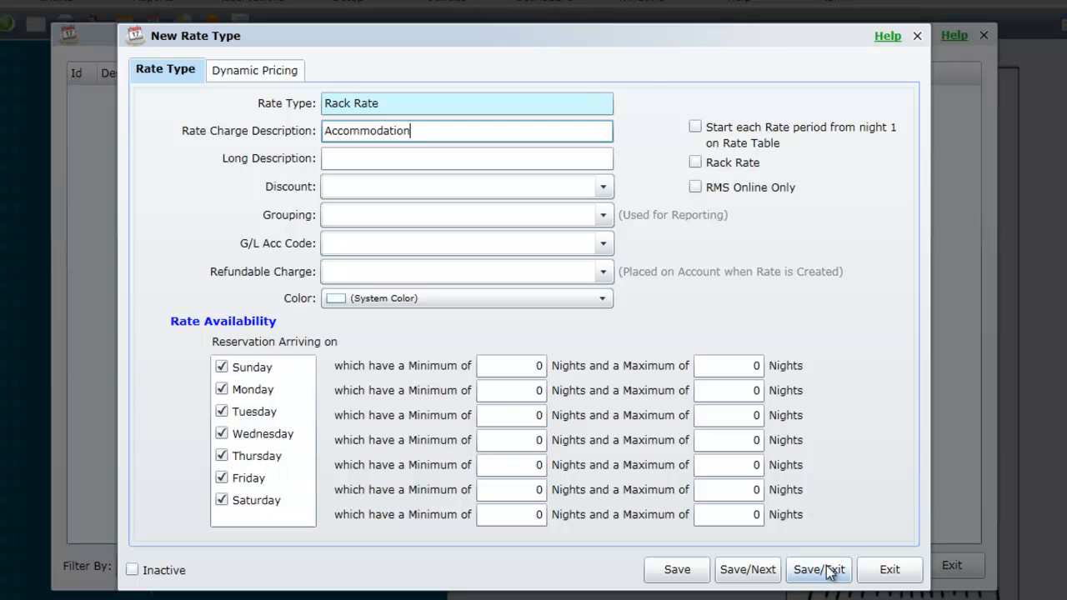
click(818, 570)
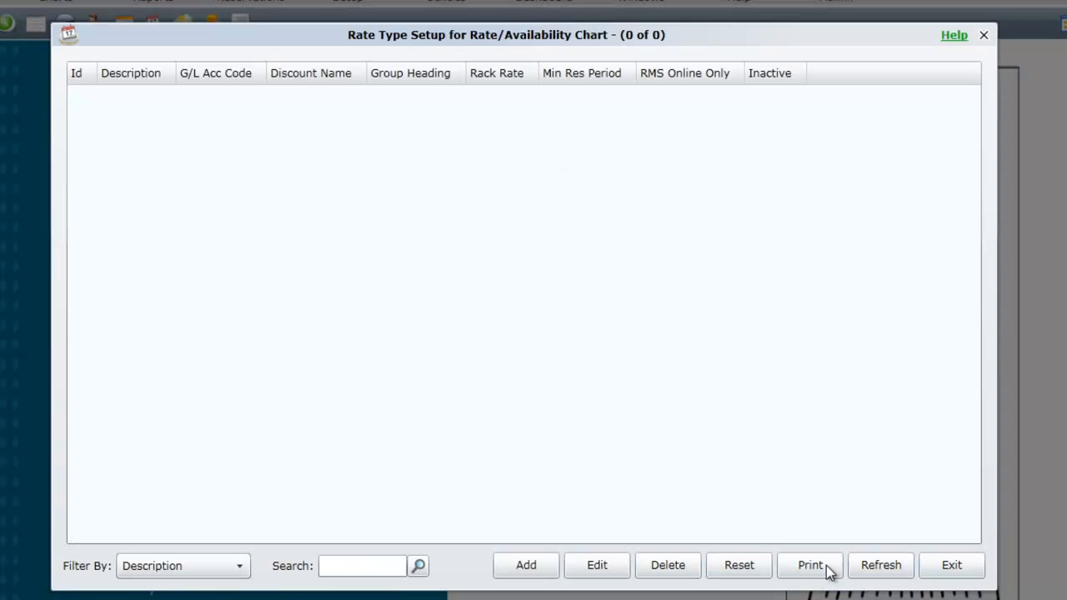